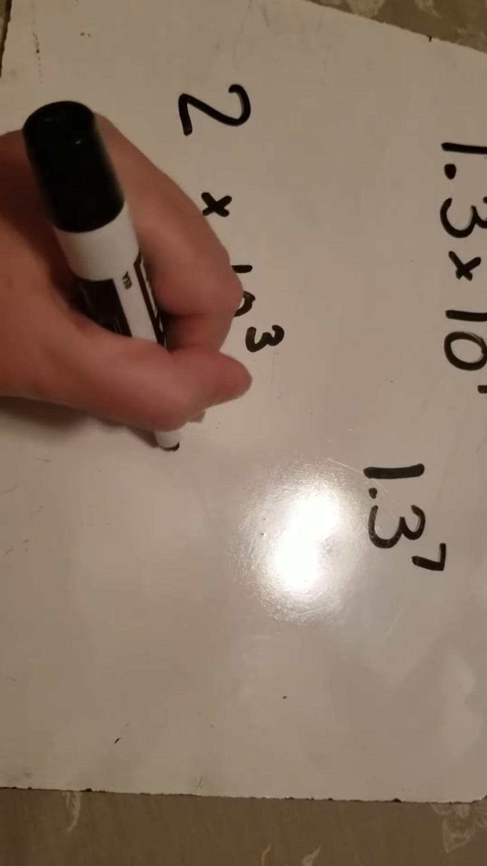
{"action": "type", "text": "2.0 x 10^3"}
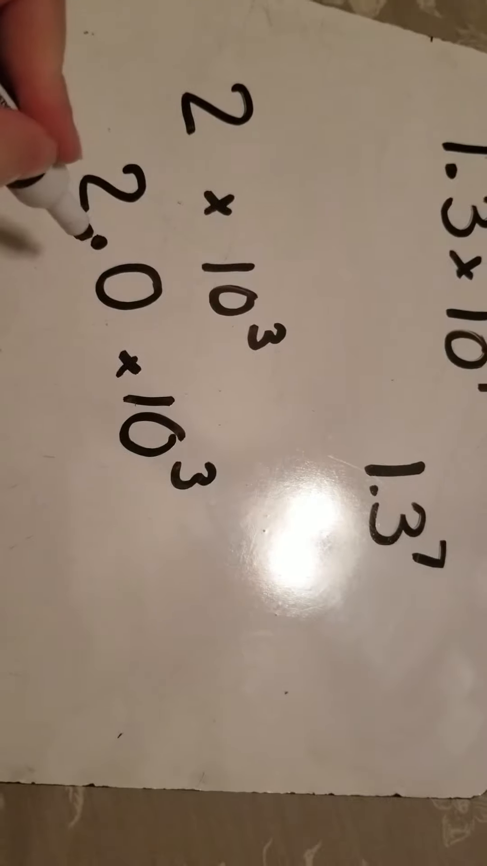